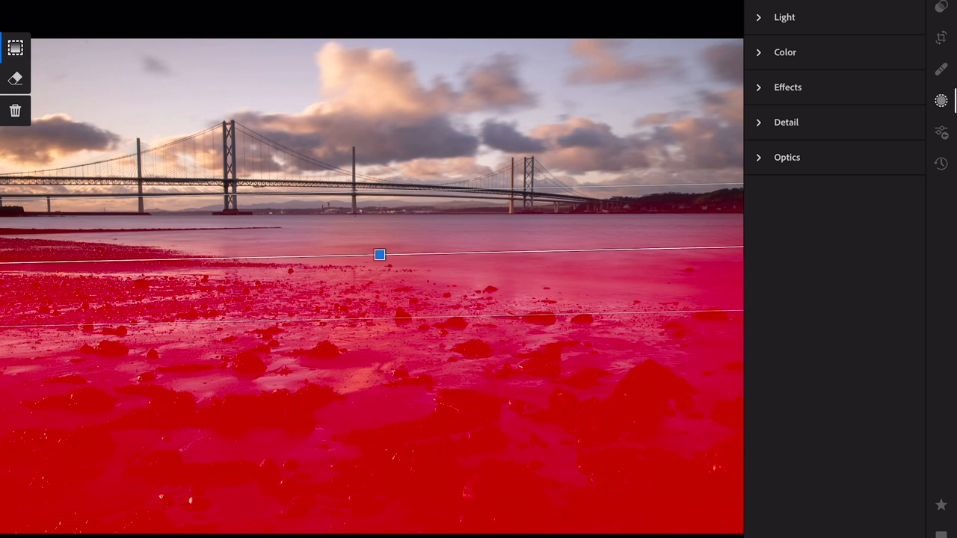
Adjust the beach mask's Light sliders, settling Exposure at about +0.71.
click(783, 17)
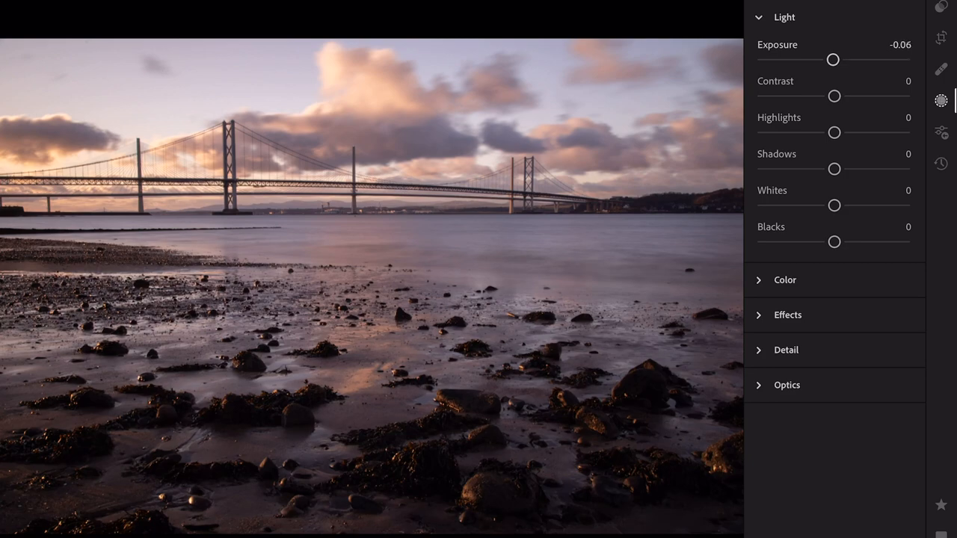
drag(833, 59, 857, 60)
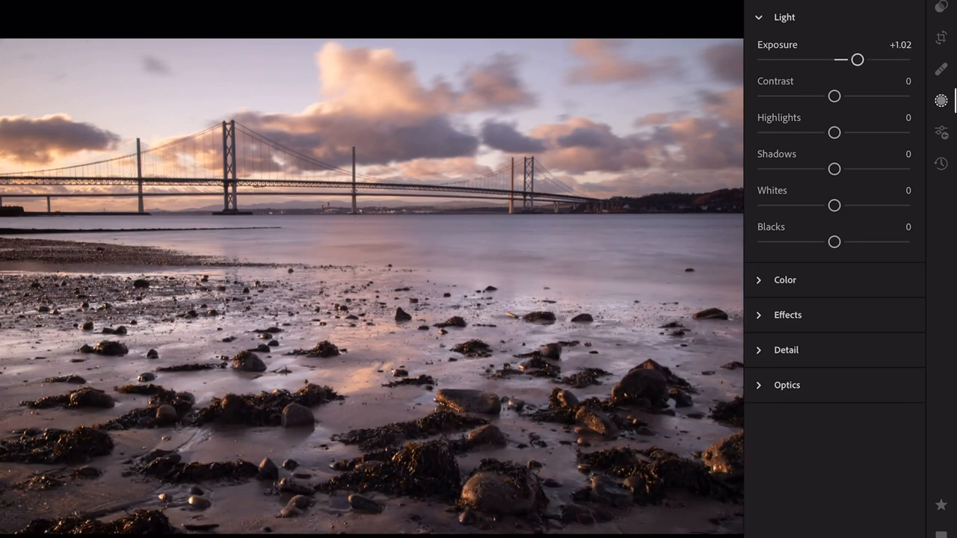
drag(857, 59, 862, 59)
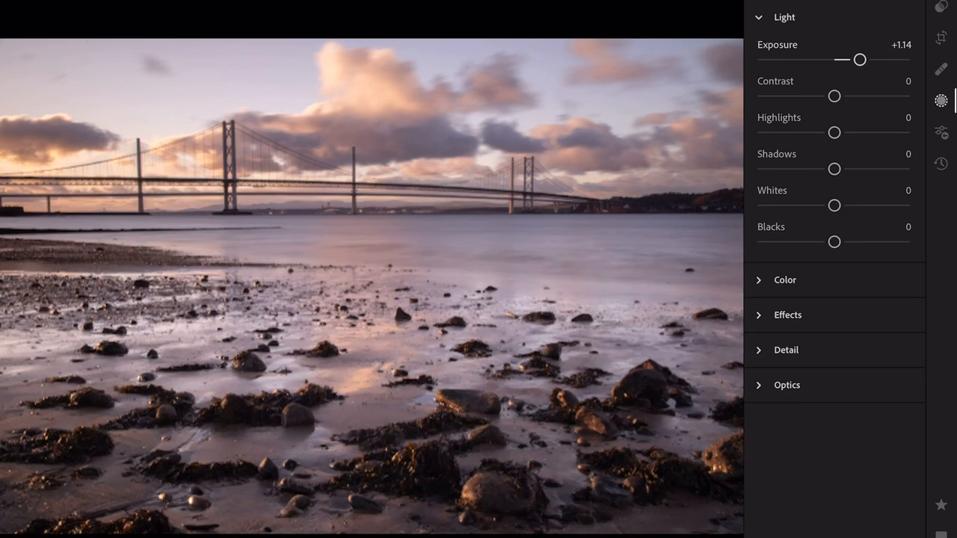
drag(862, 59, 855, 59)
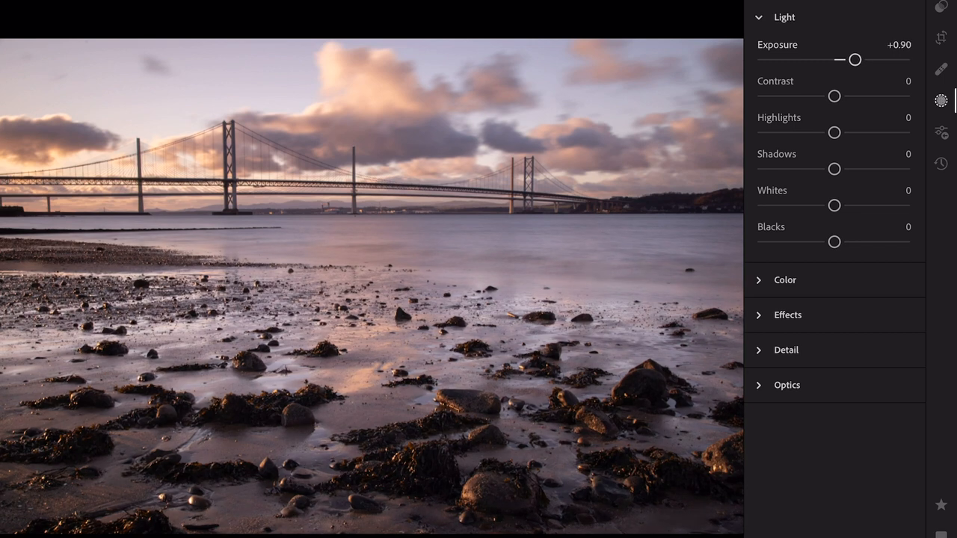
drag(854, 59, 850, 59)
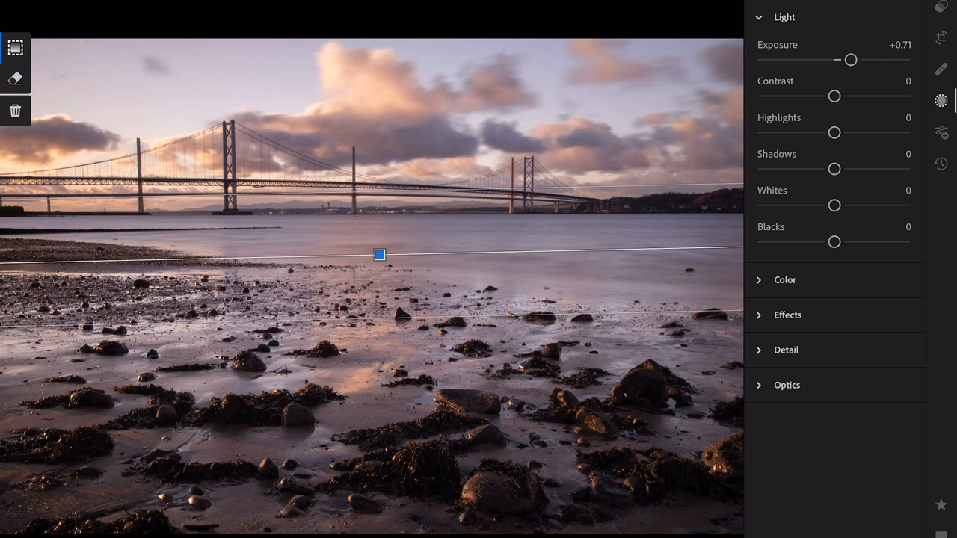
drag(834, 205, 862, 205)
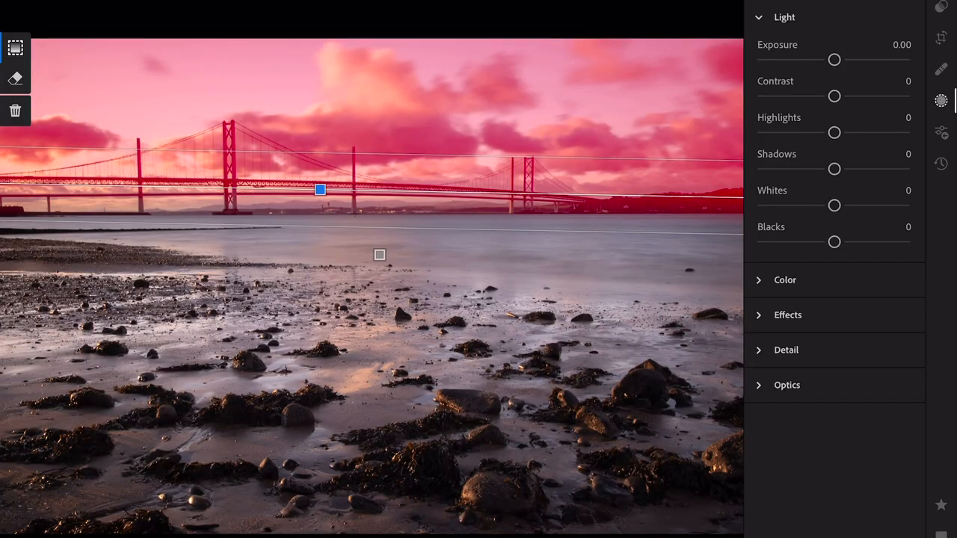
Give the sky mask Exposure -0.17, Highlights -67 and Contrast +10, then exit masking.
drag(835, 59, 830, 59)
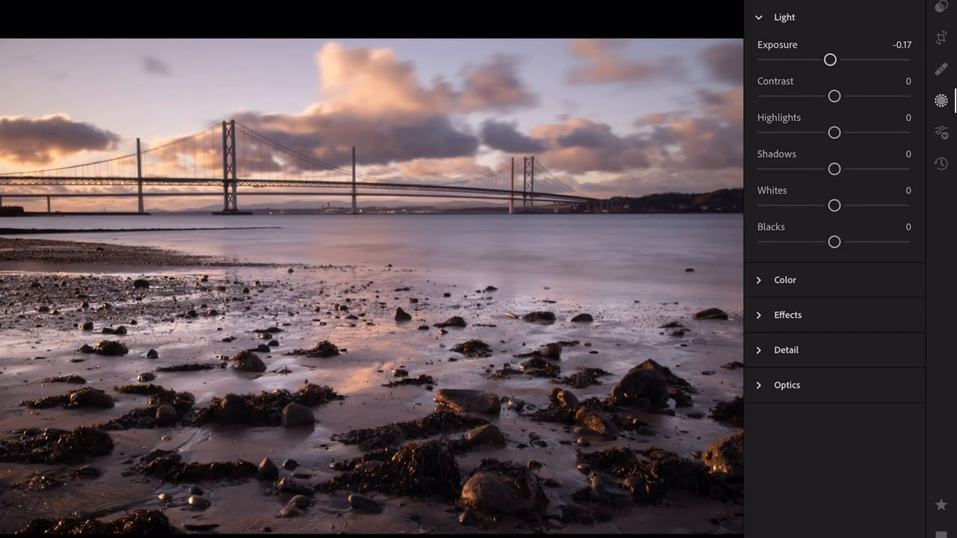
drag(834, 132, 785, 132)
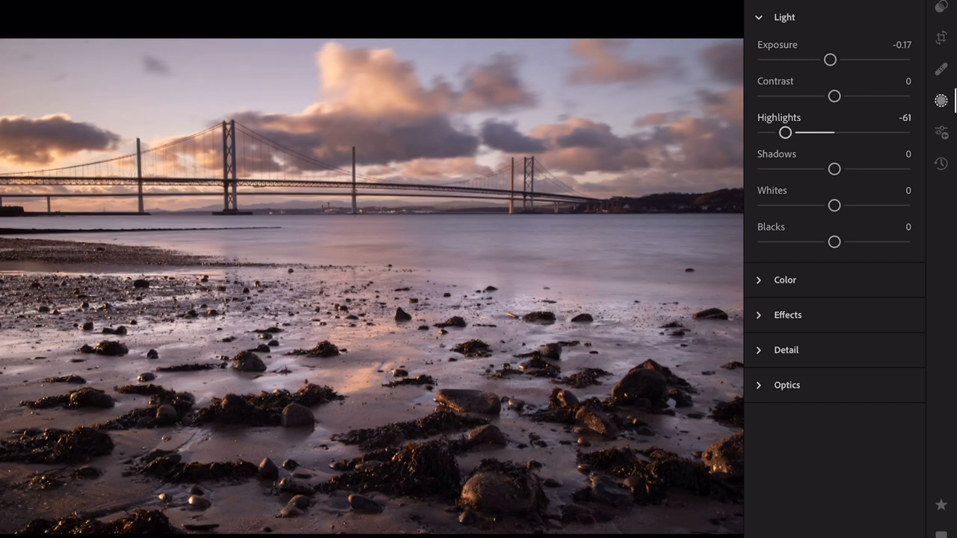
drag(834, 96, 846, 96)
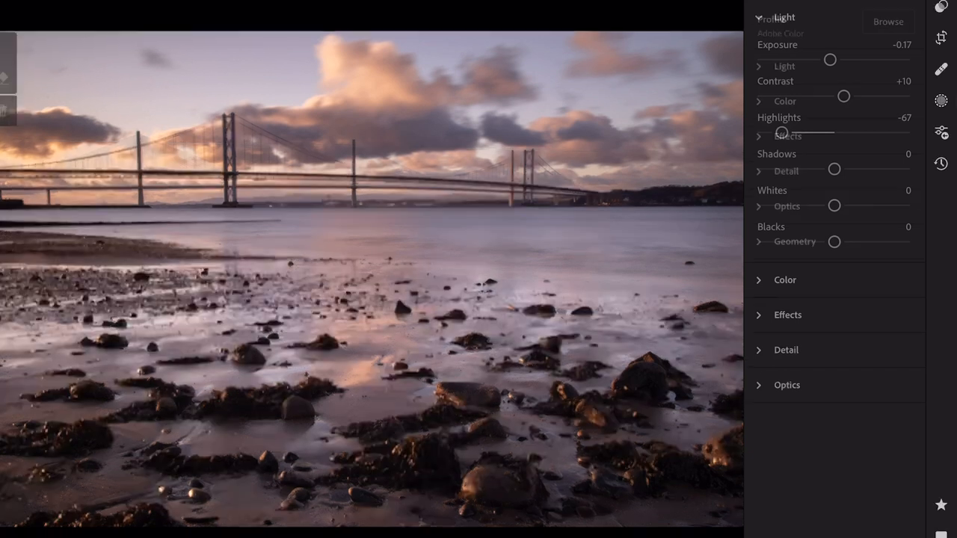
click(784, 66)
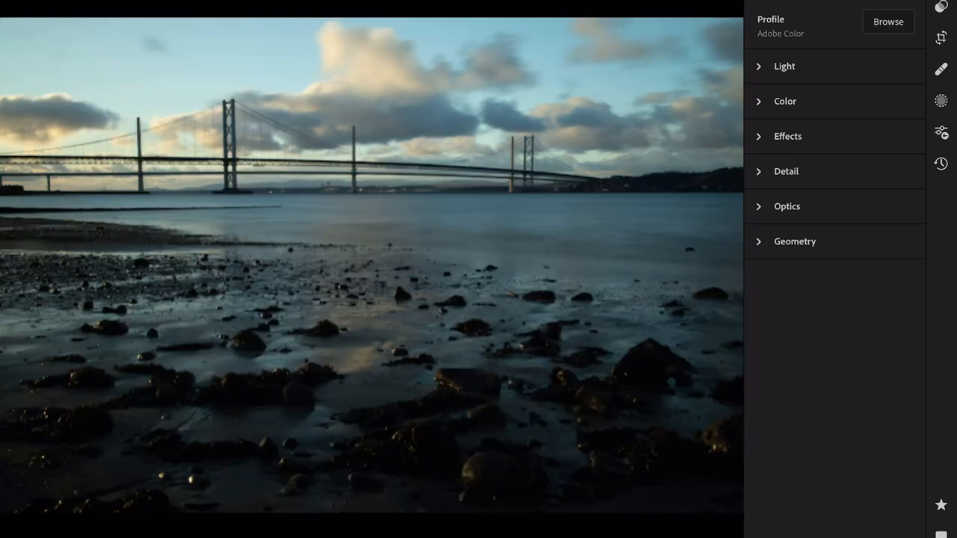